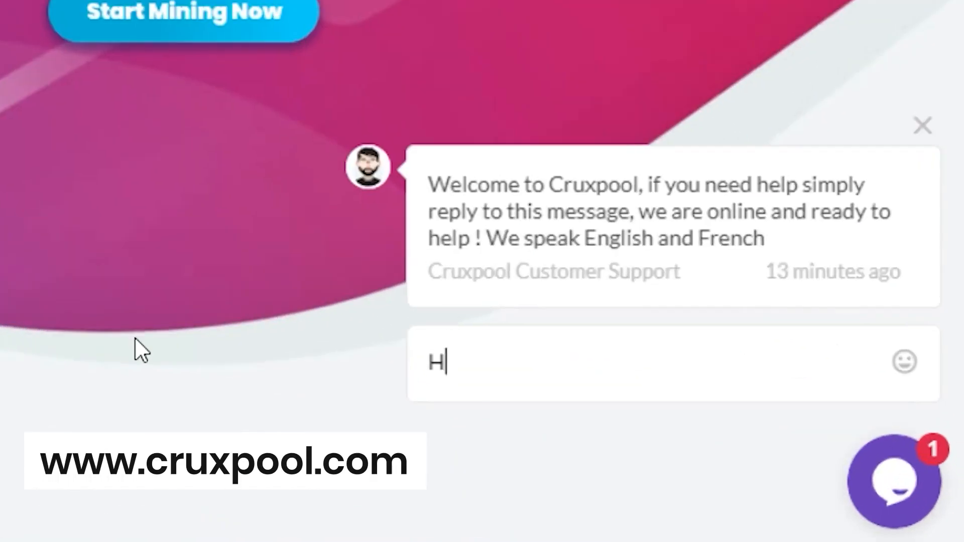
Write a help request message to customer support in the chat widget
text(ello, I need help to s)
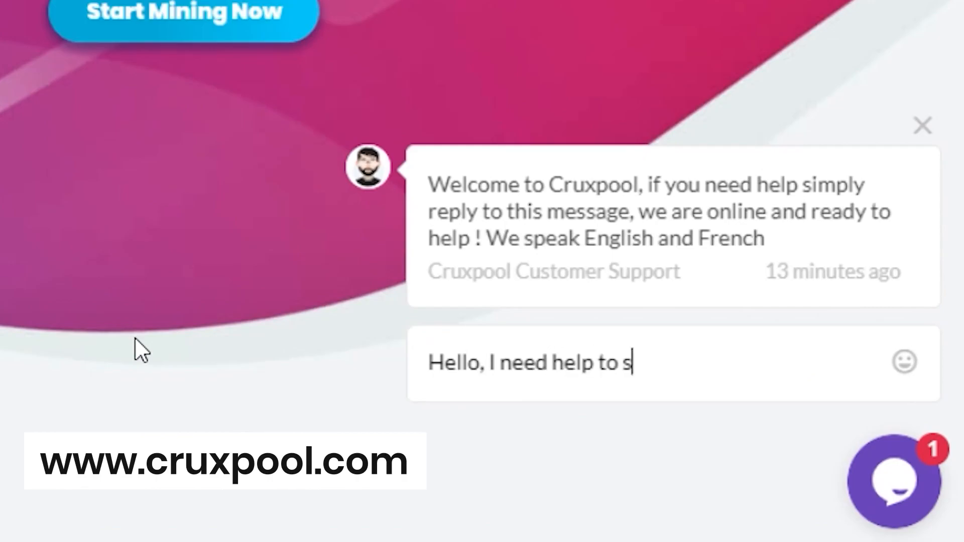
click(922, 125)
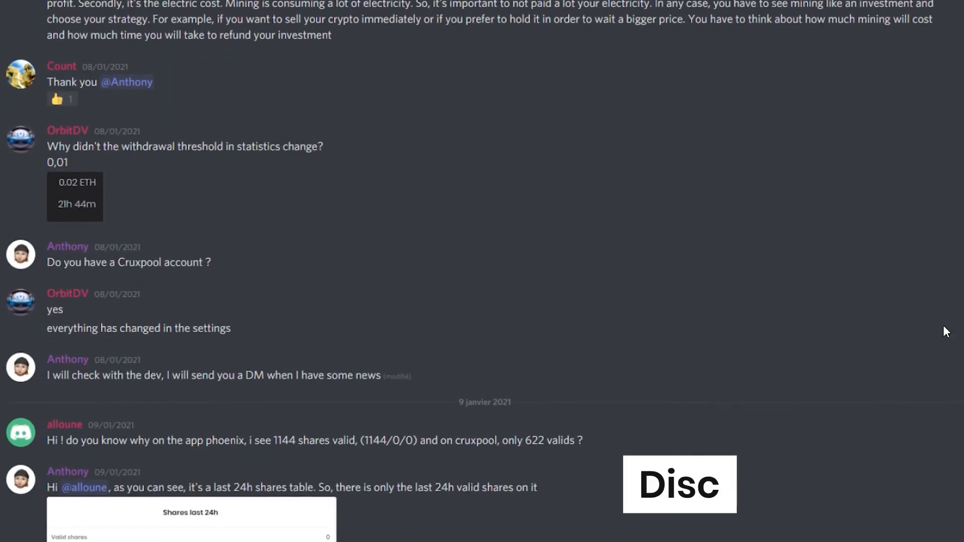
scroll(down, 3)
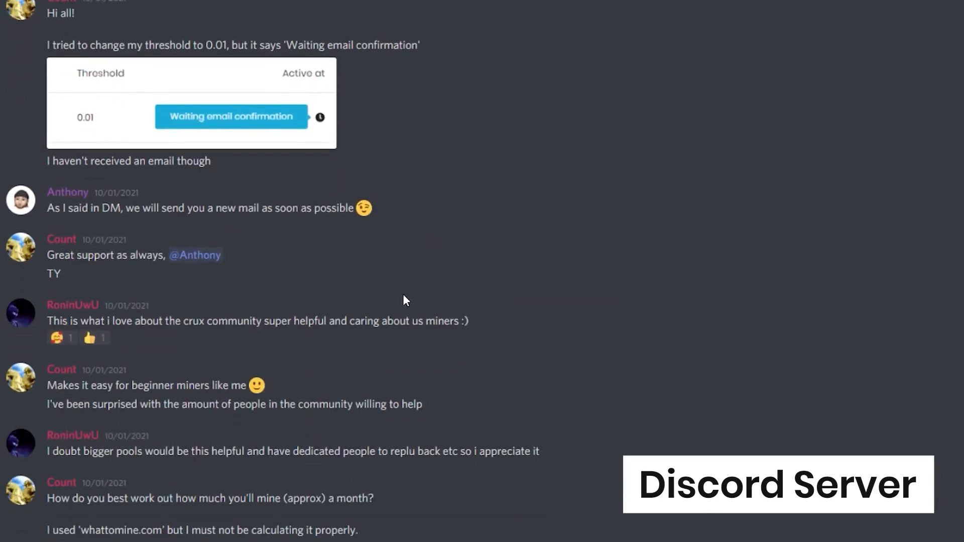
scroll(down, 3)
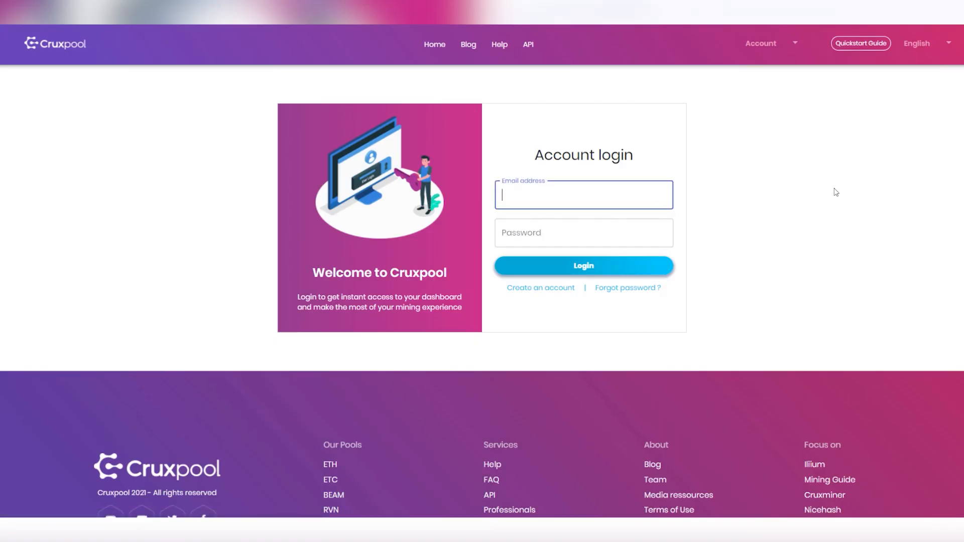
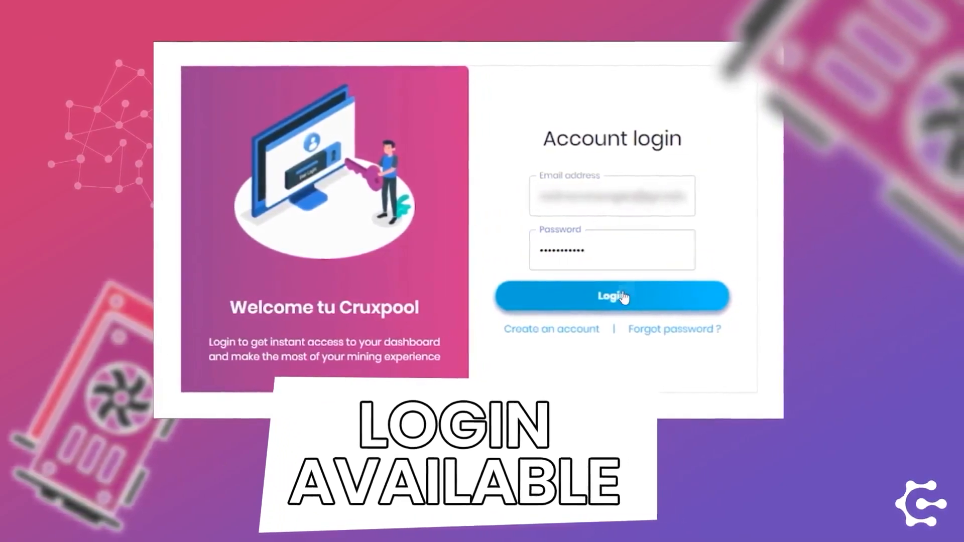
Log in with the stevecruxpoolmining email address and password
click(612, 296)
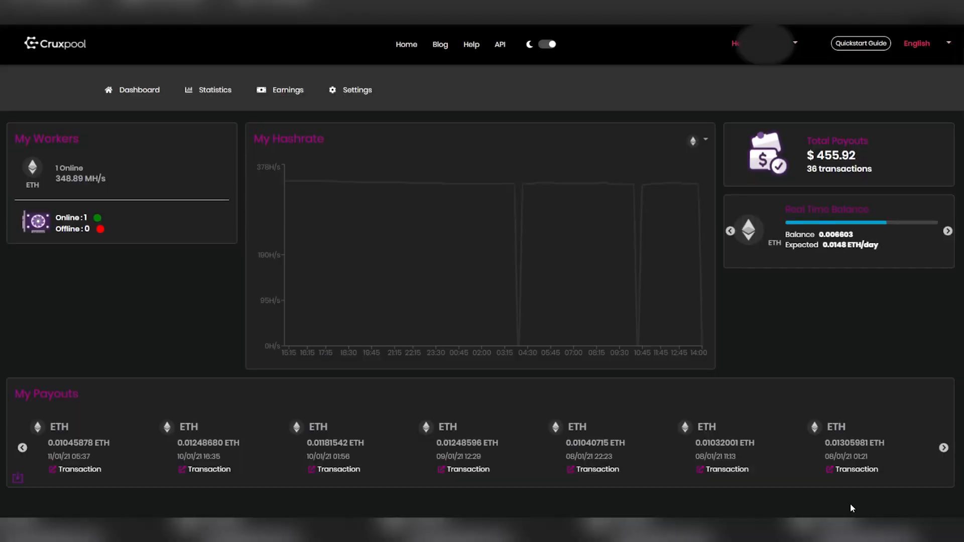
mouse_move(692, 182)
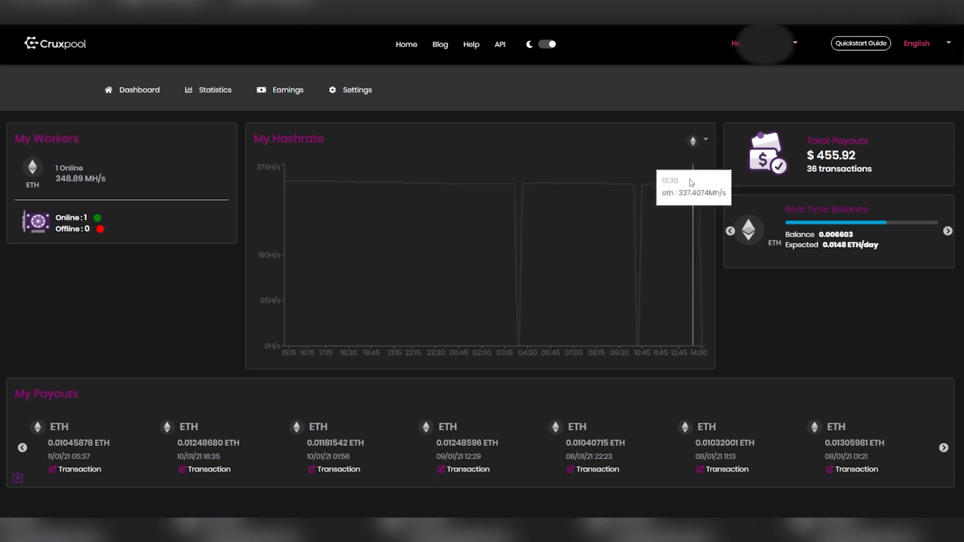
mouse_move(308, 273)
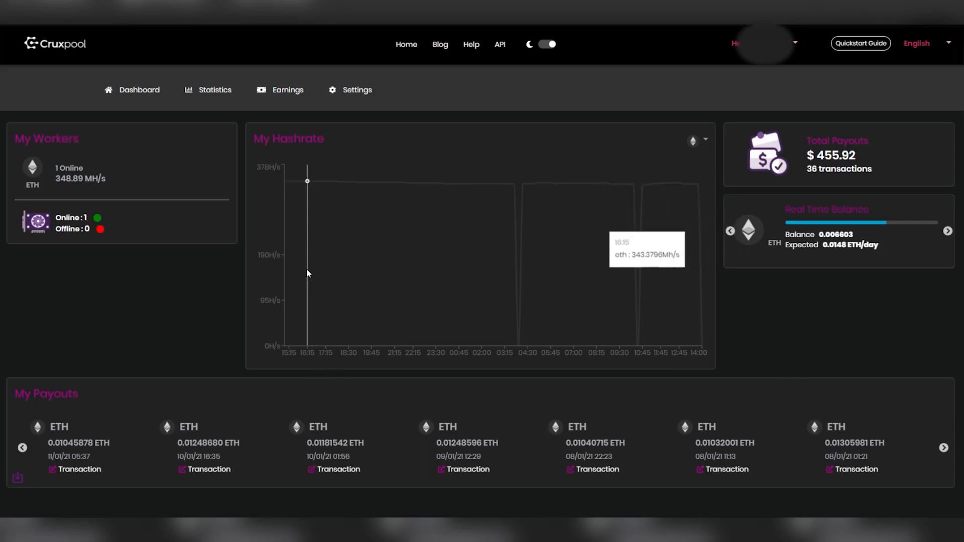
mouse_move(548, 250)
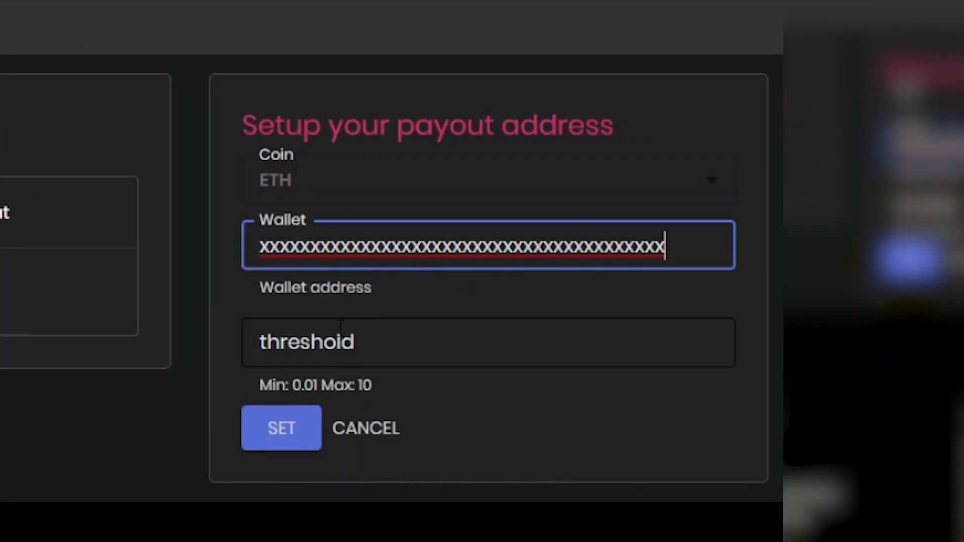
Set the ETH payout threshold to 0.01 for the pasted wallet address
text(0.01)
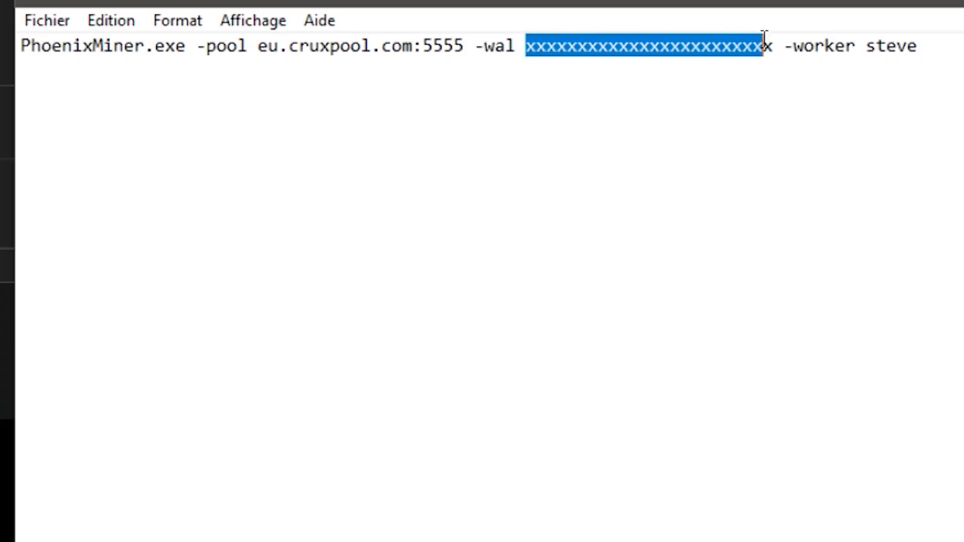
Replace the -wal wallet string in the PhoenixMiner command with the login name stevcruxpool
text(stev)
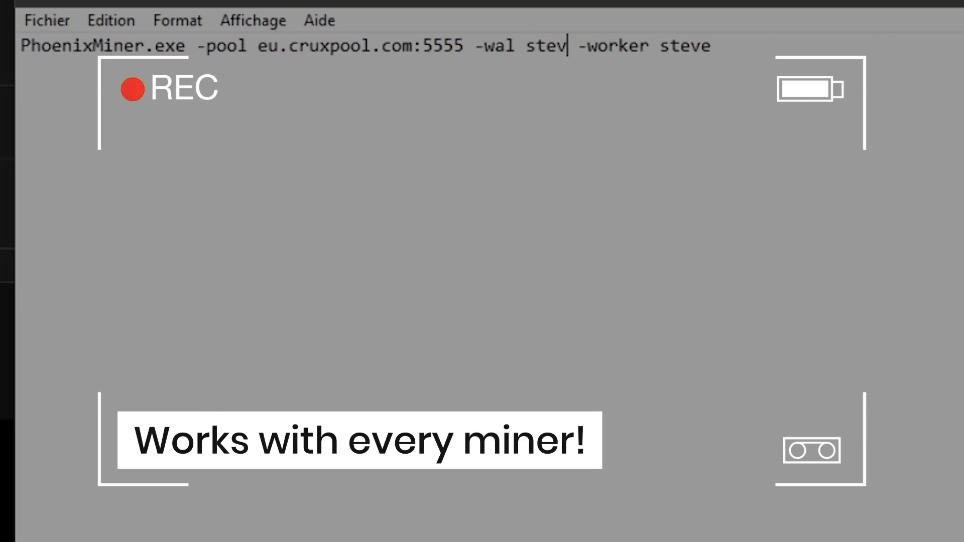
text(cruxpo)
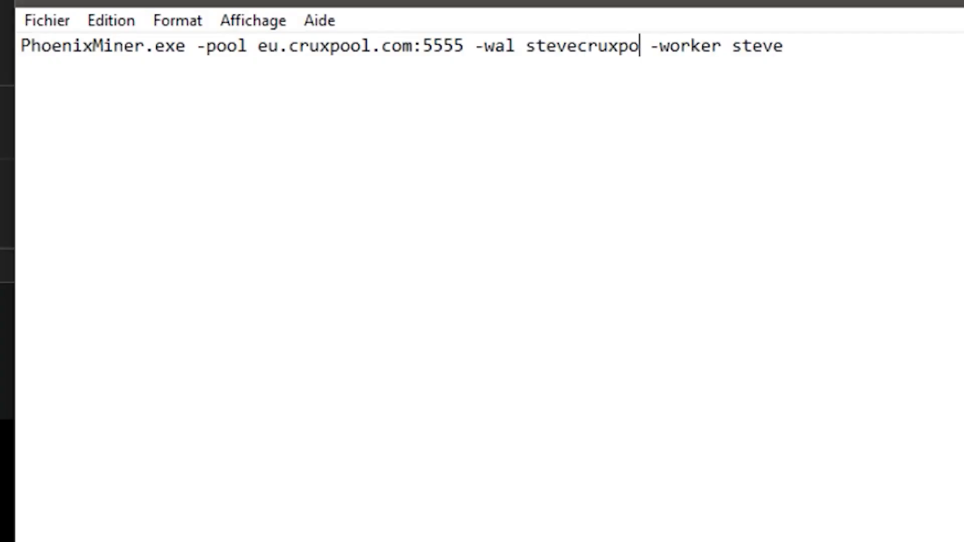
text(ol)
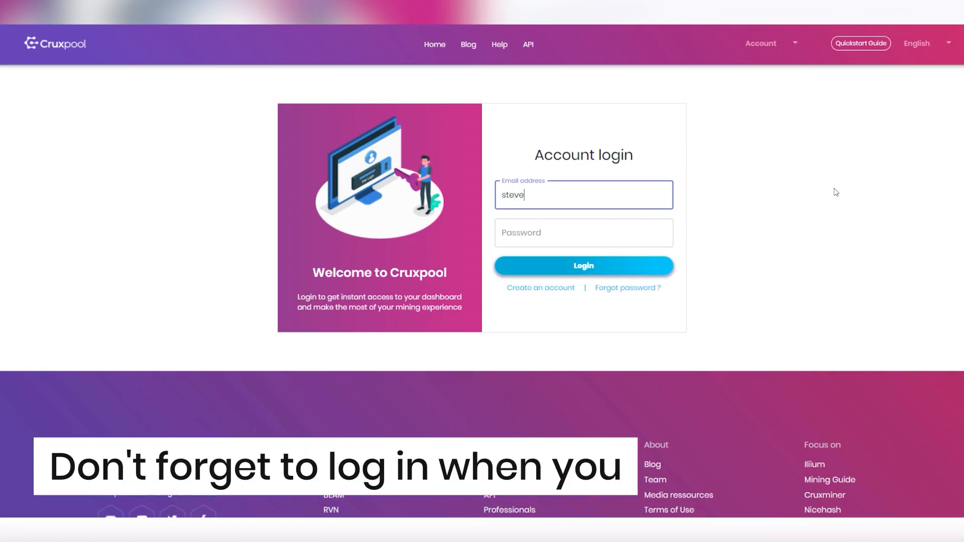
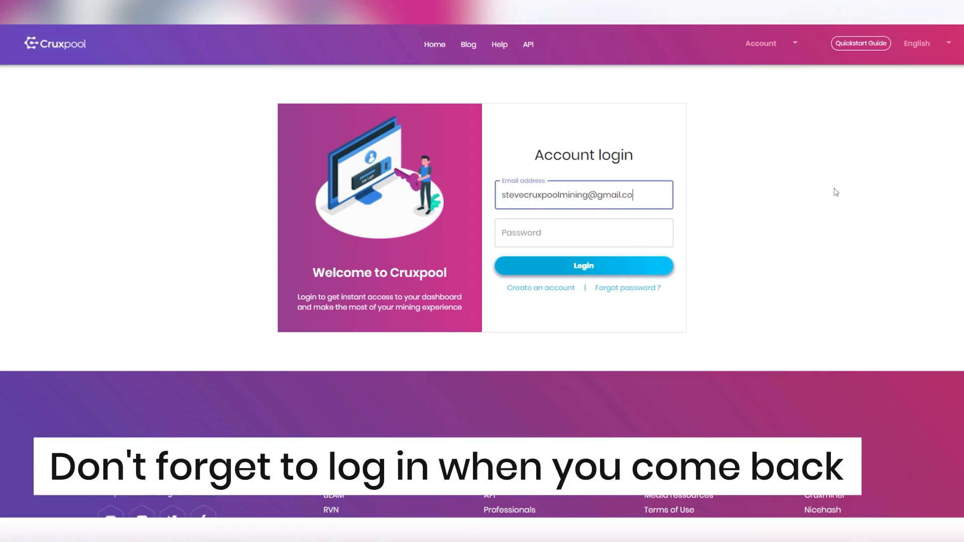
Log back in with the cruxpoolmining email and password
text(••••••••)
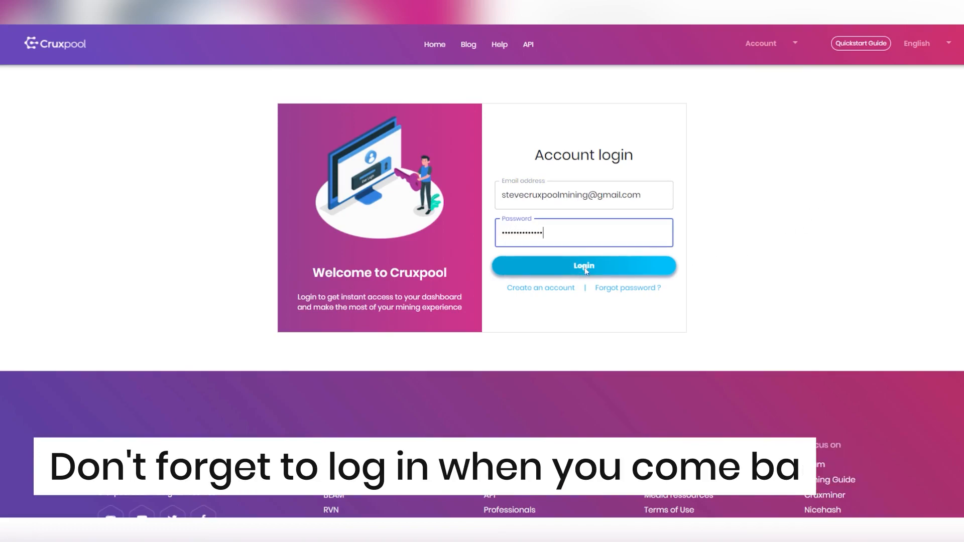
click(583, 265)
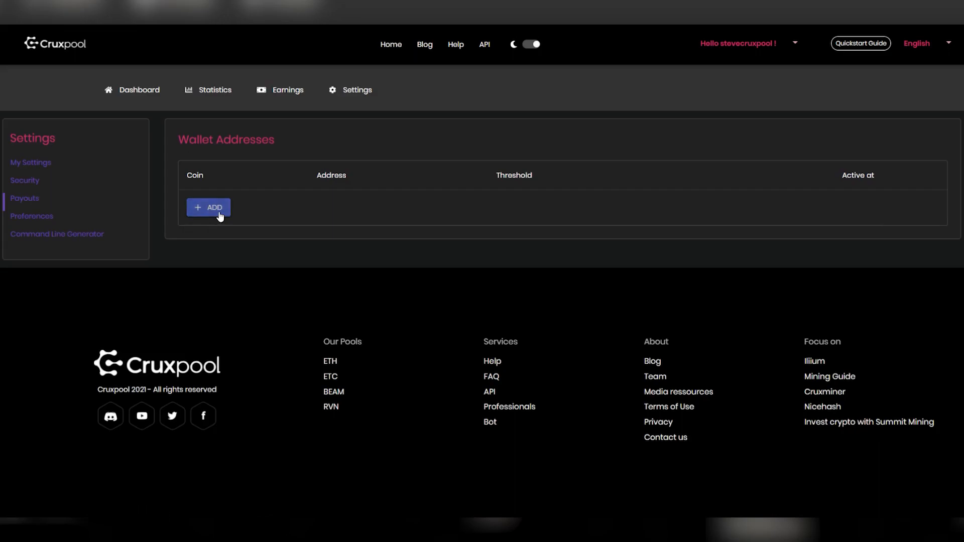
Add a new ETH payout address with the pasted wallet and a 0.01 threshold
click(209, 207)
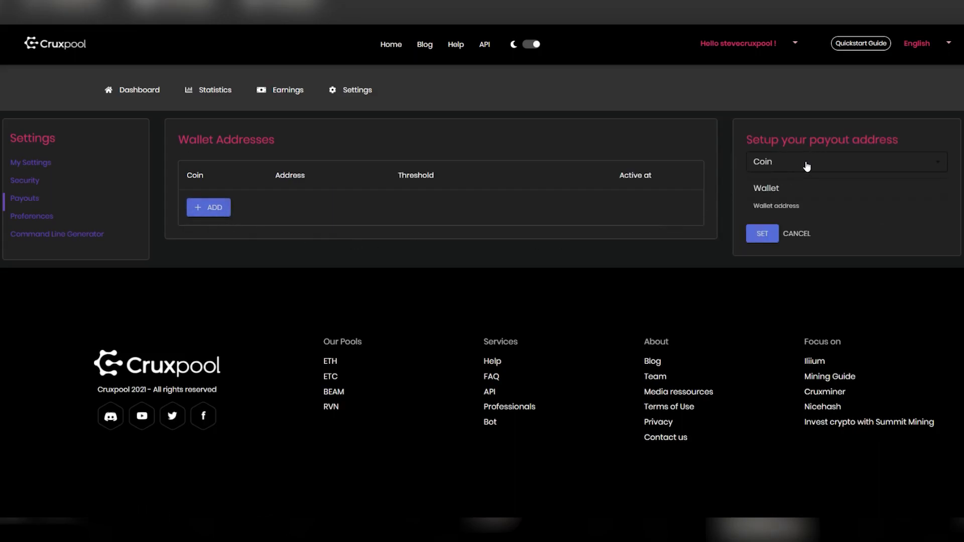
click(846, 161)
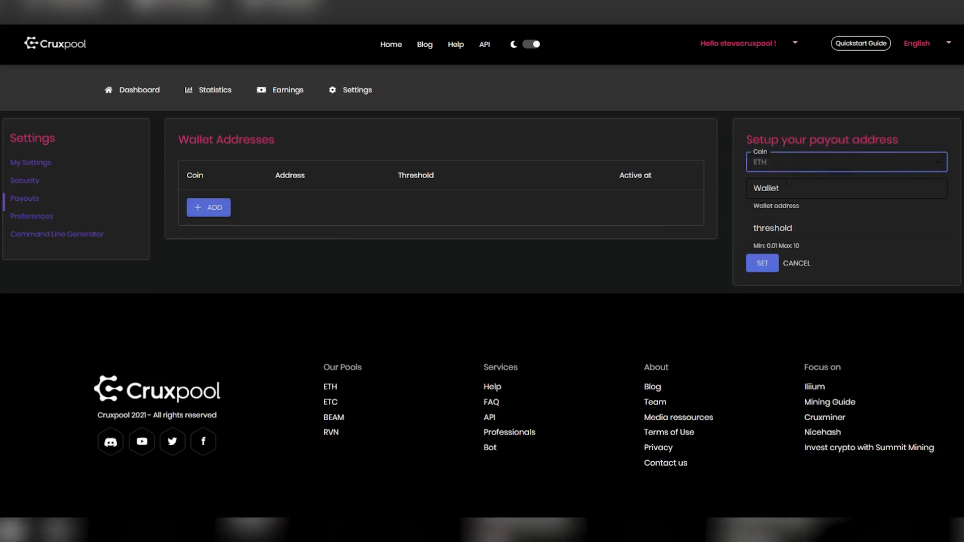
click(846, 188)
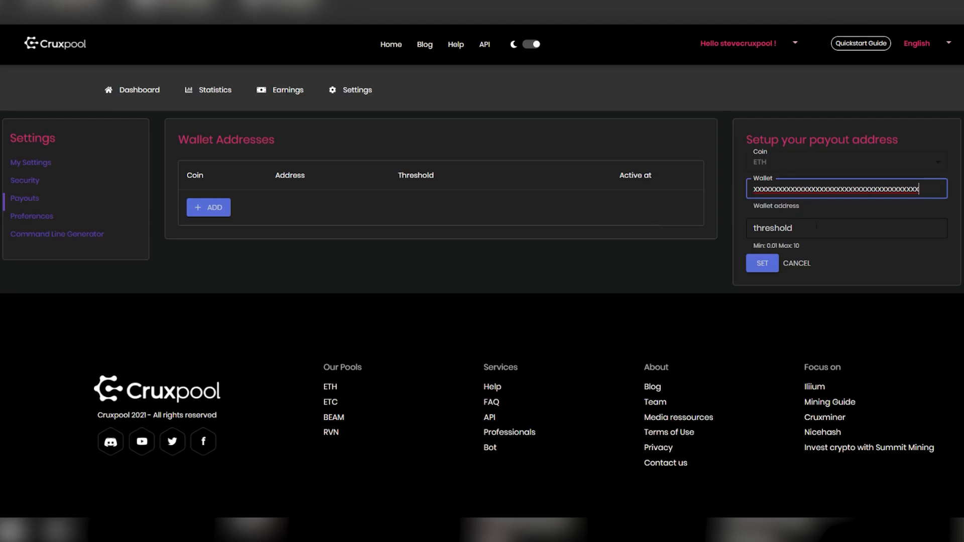
text(0)
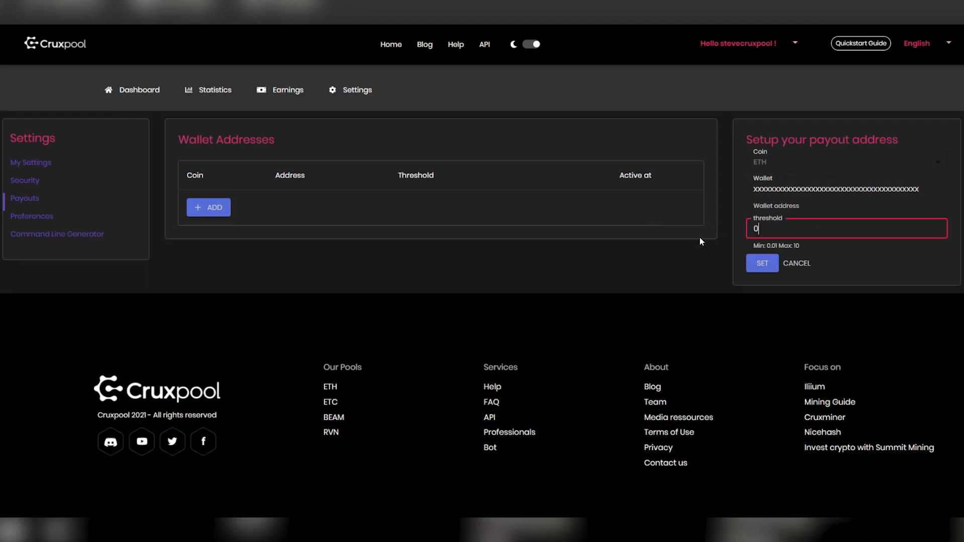
text(.01)
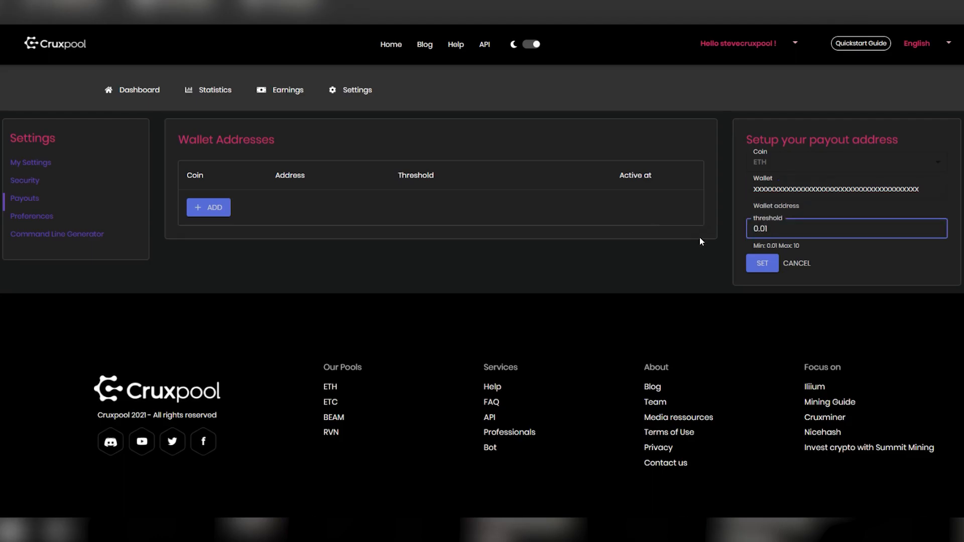